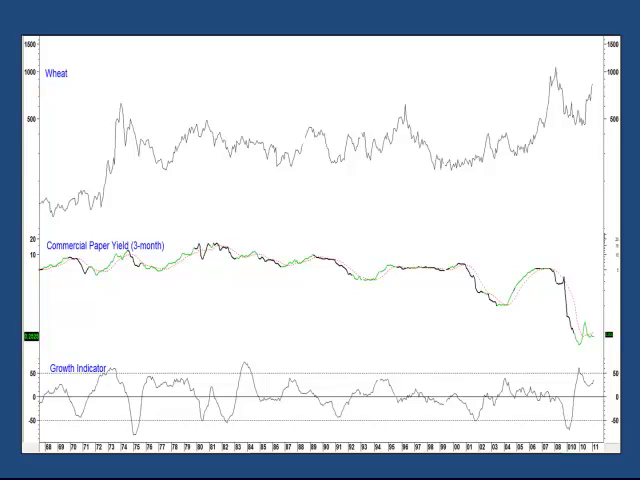
# Draw a red rectangle around the Wheat label on the top price chart
pyautogui.click(62, 74)
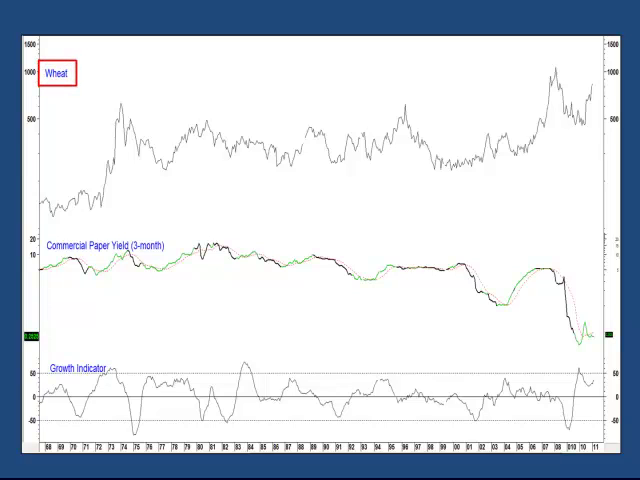